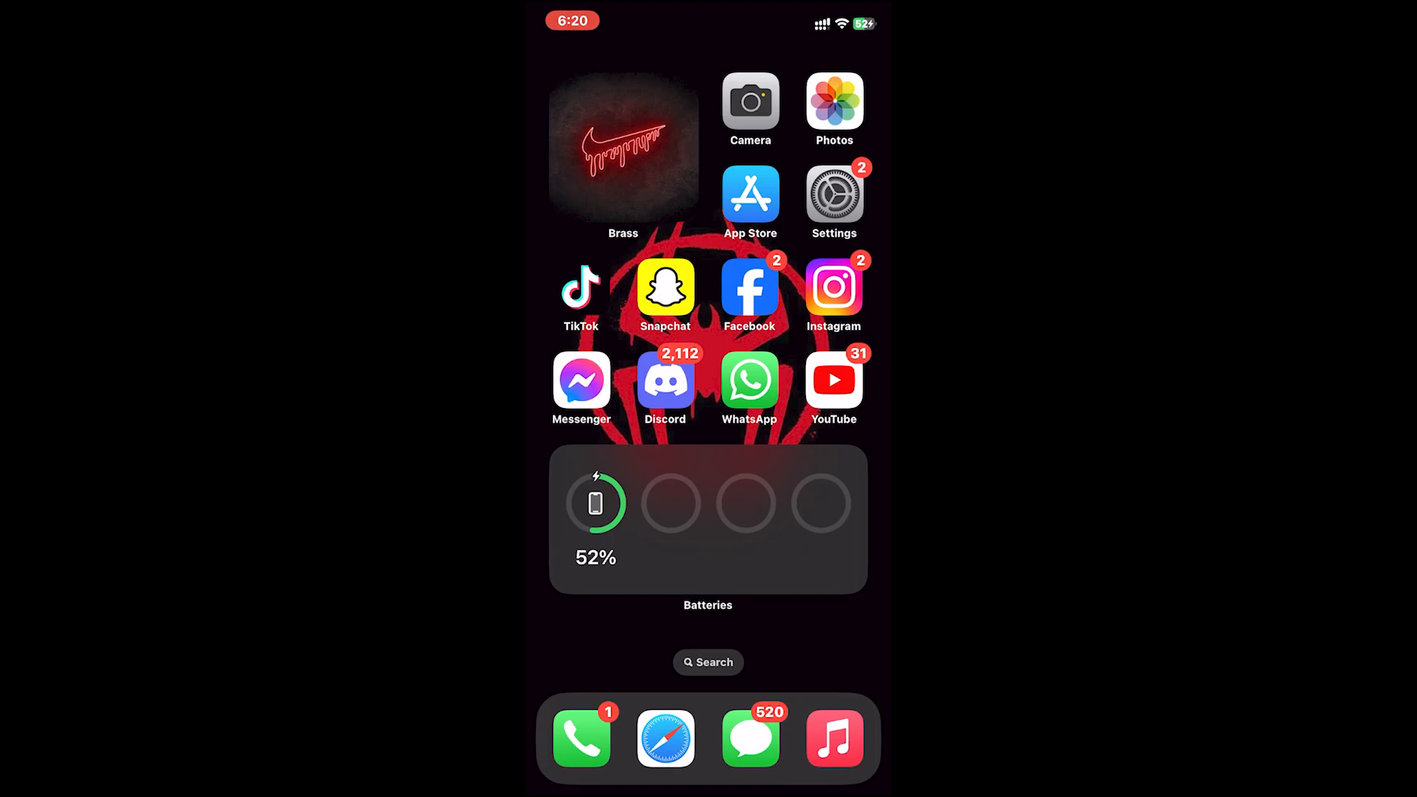
Launch Settings from the Home Screen and scroll down its main list
click(833, 192)
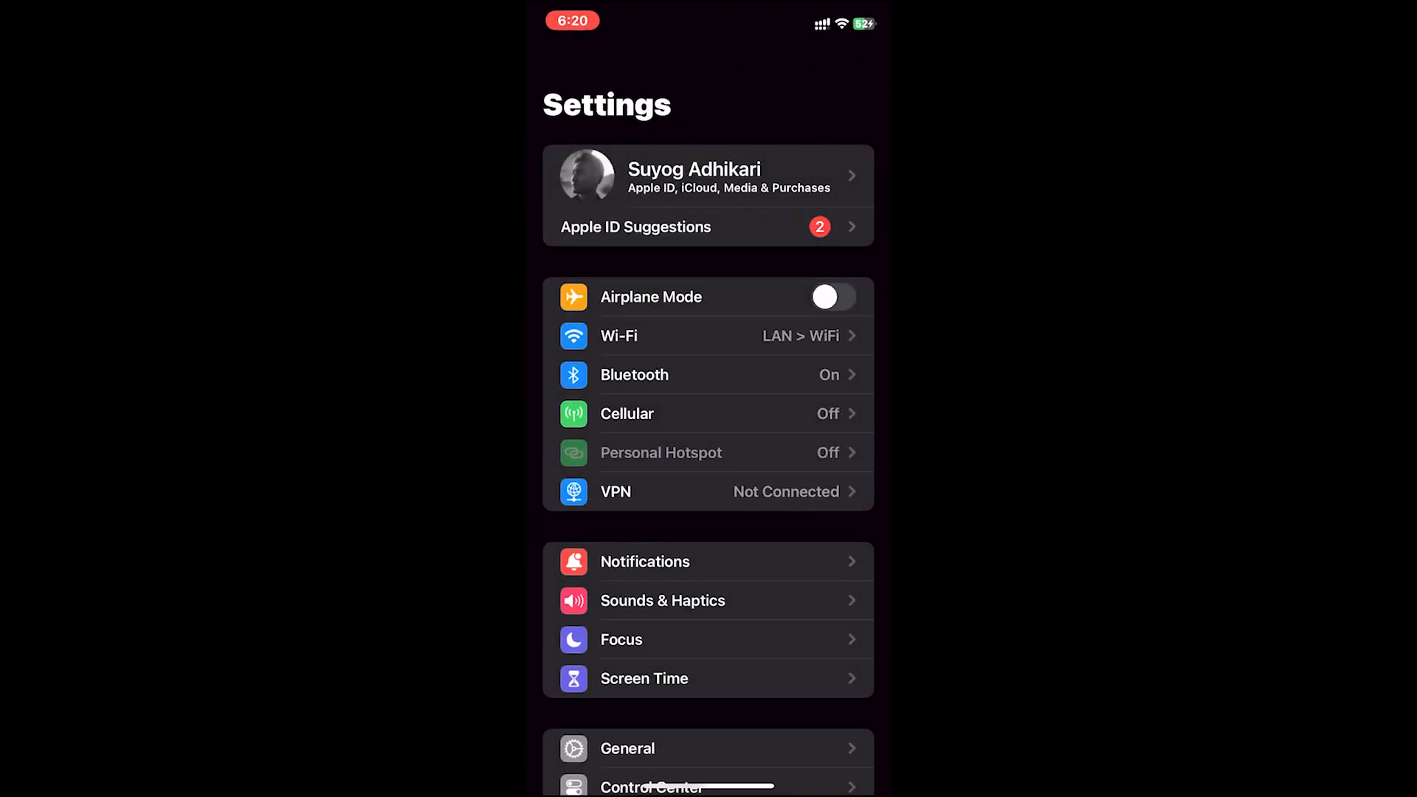
scroll(down, 3)
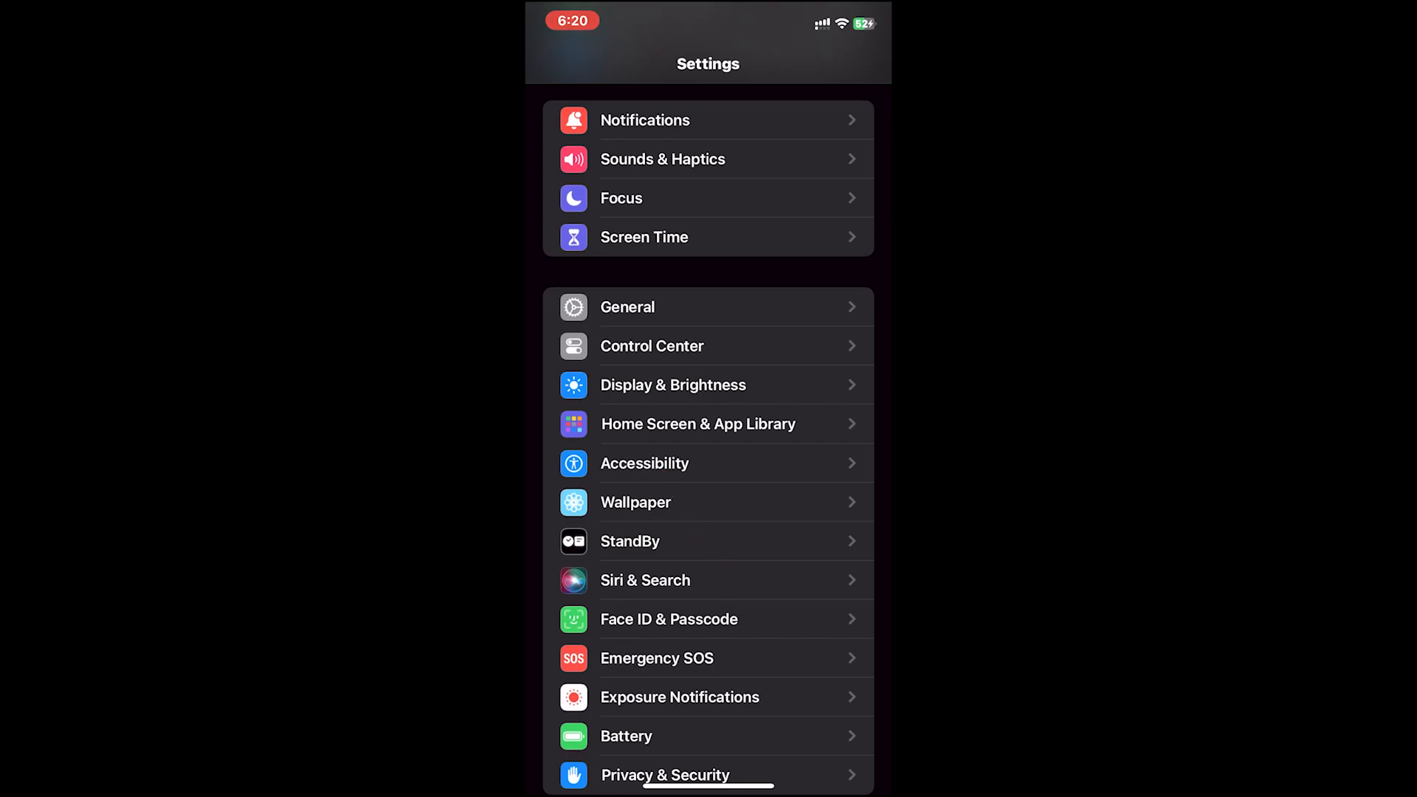
Navigate through Accessibility and Touch to the Back Tap options
click(645, 462)
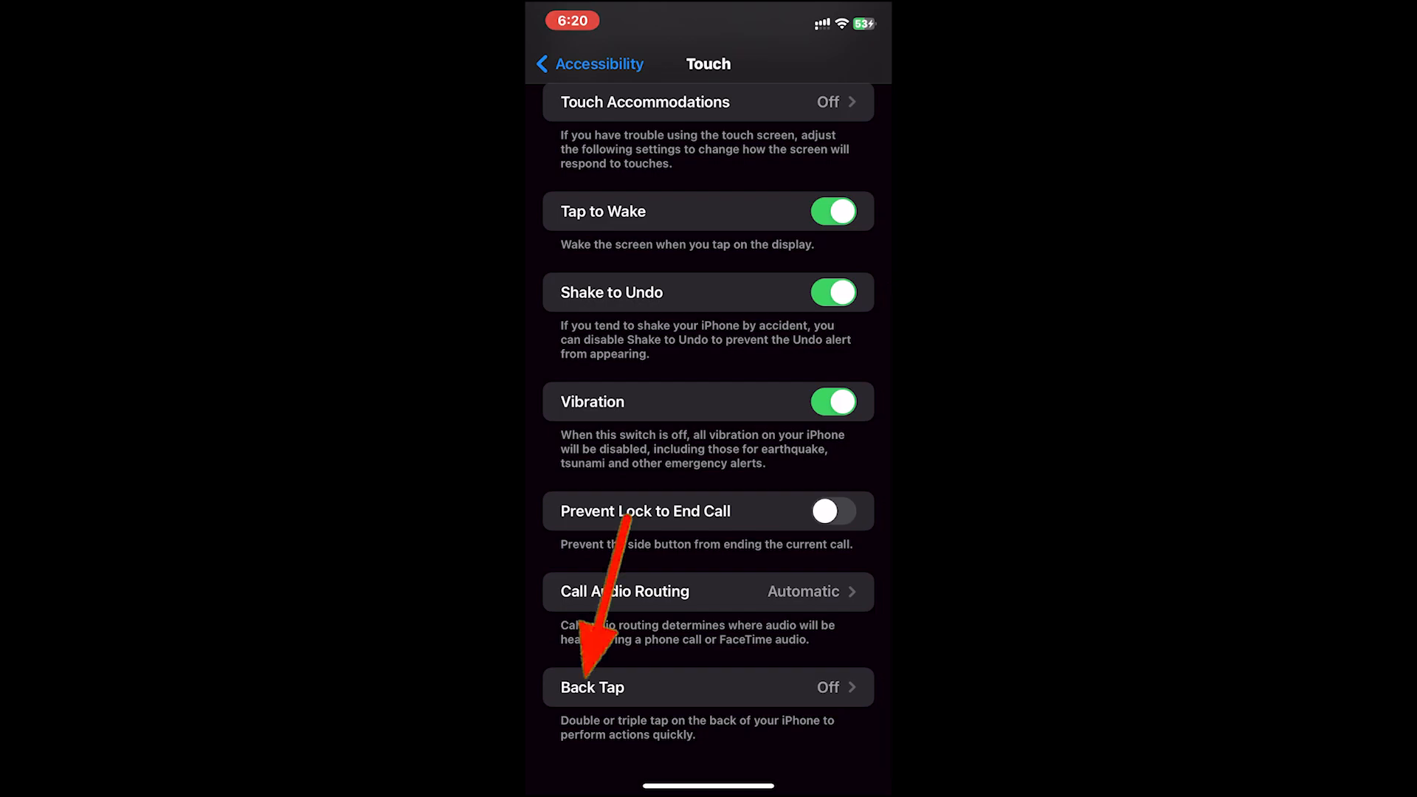
click(708, 687)
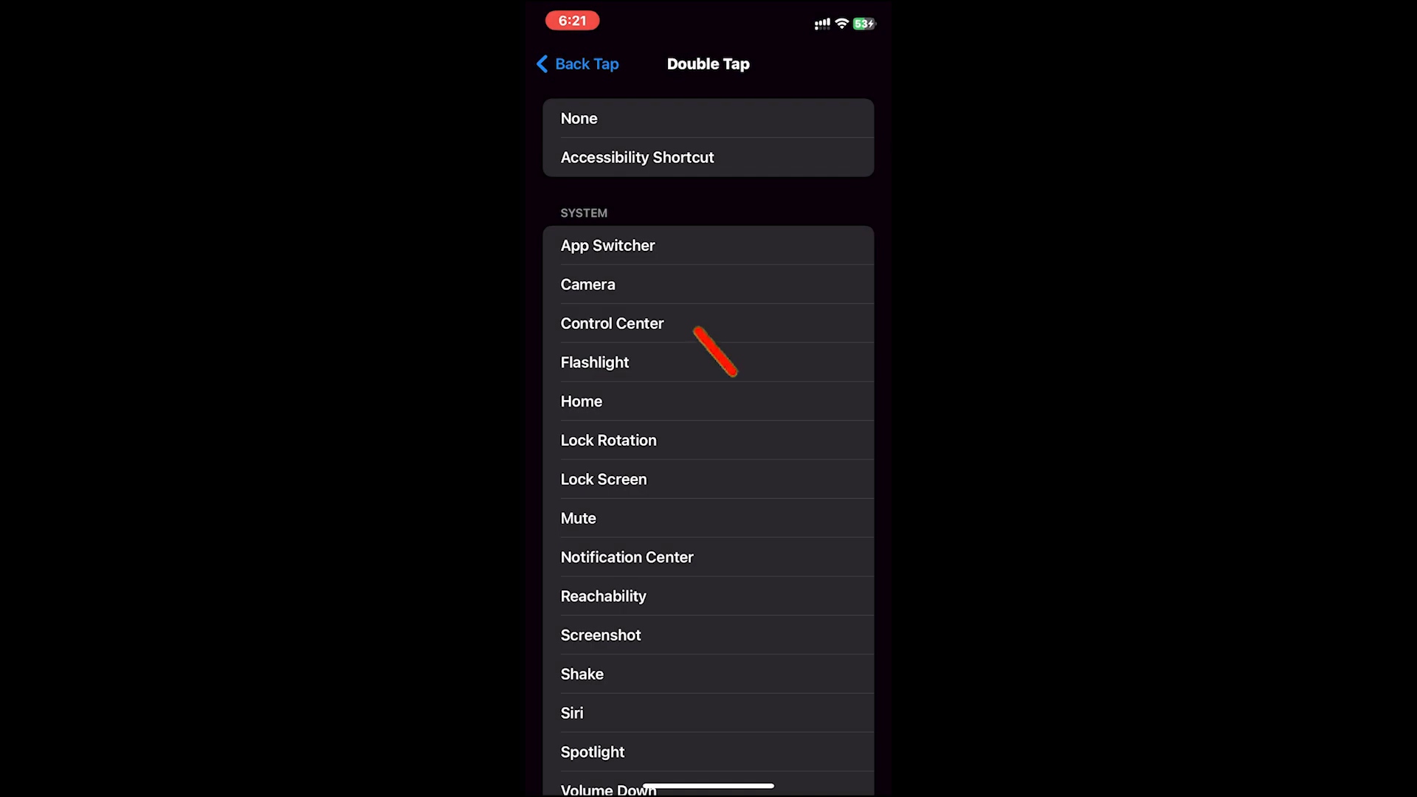
Assign Camera as the Triple Tap action
click(606, 245)
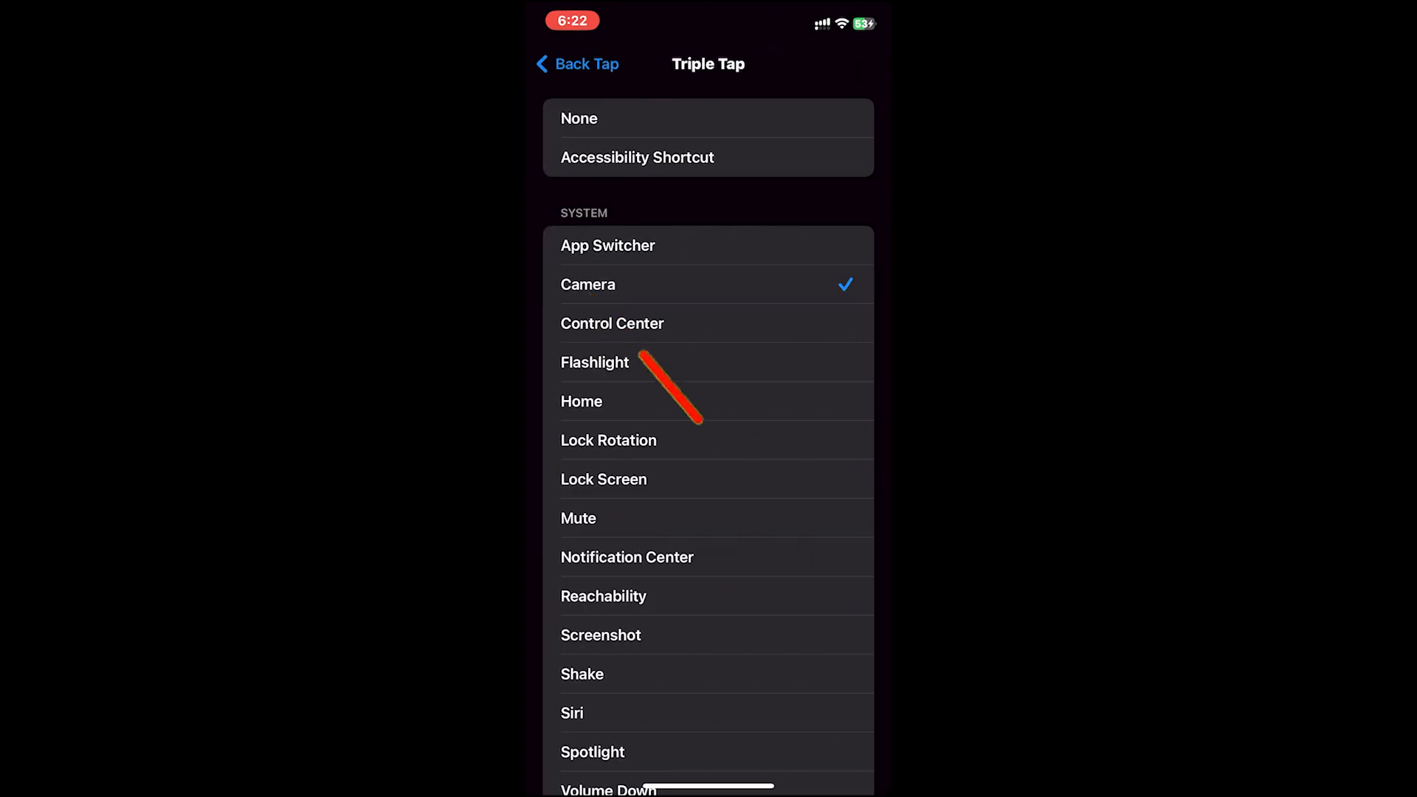
Return to Back Tap and assign App Switcher as the Double Tap action
click(576, 64)
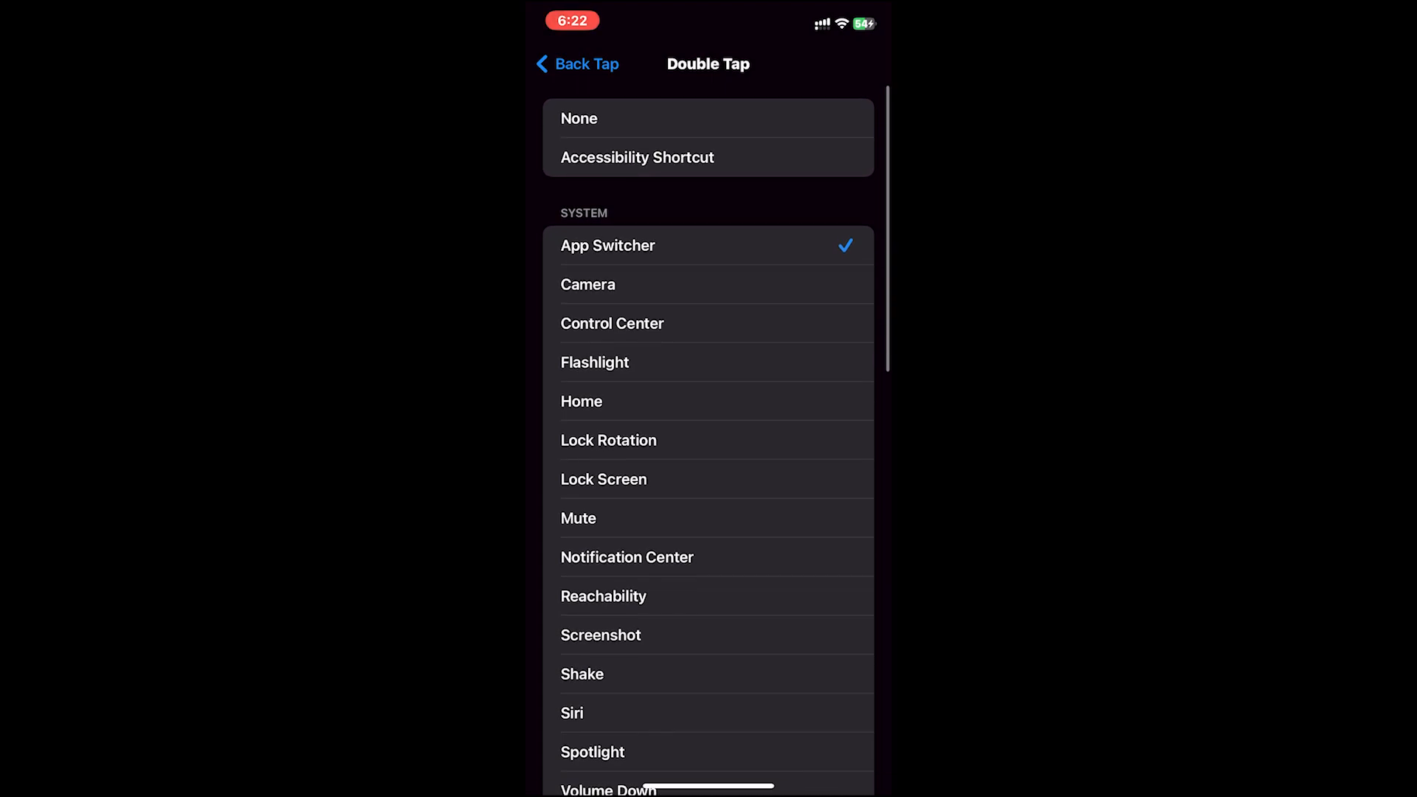
Exit Settings back to the Home Screen with both Back Tap actions saved
click(579, 118)
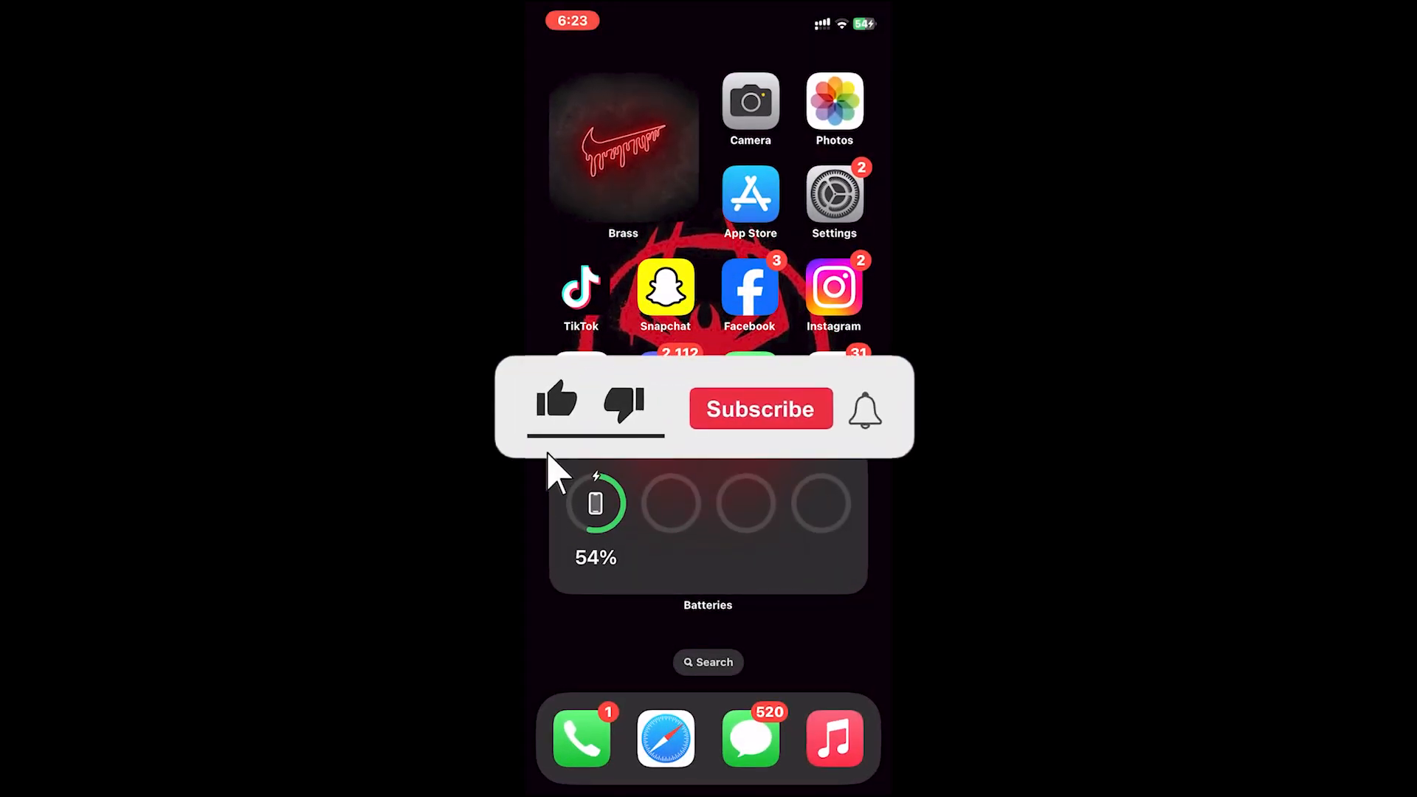
click(760, 409)
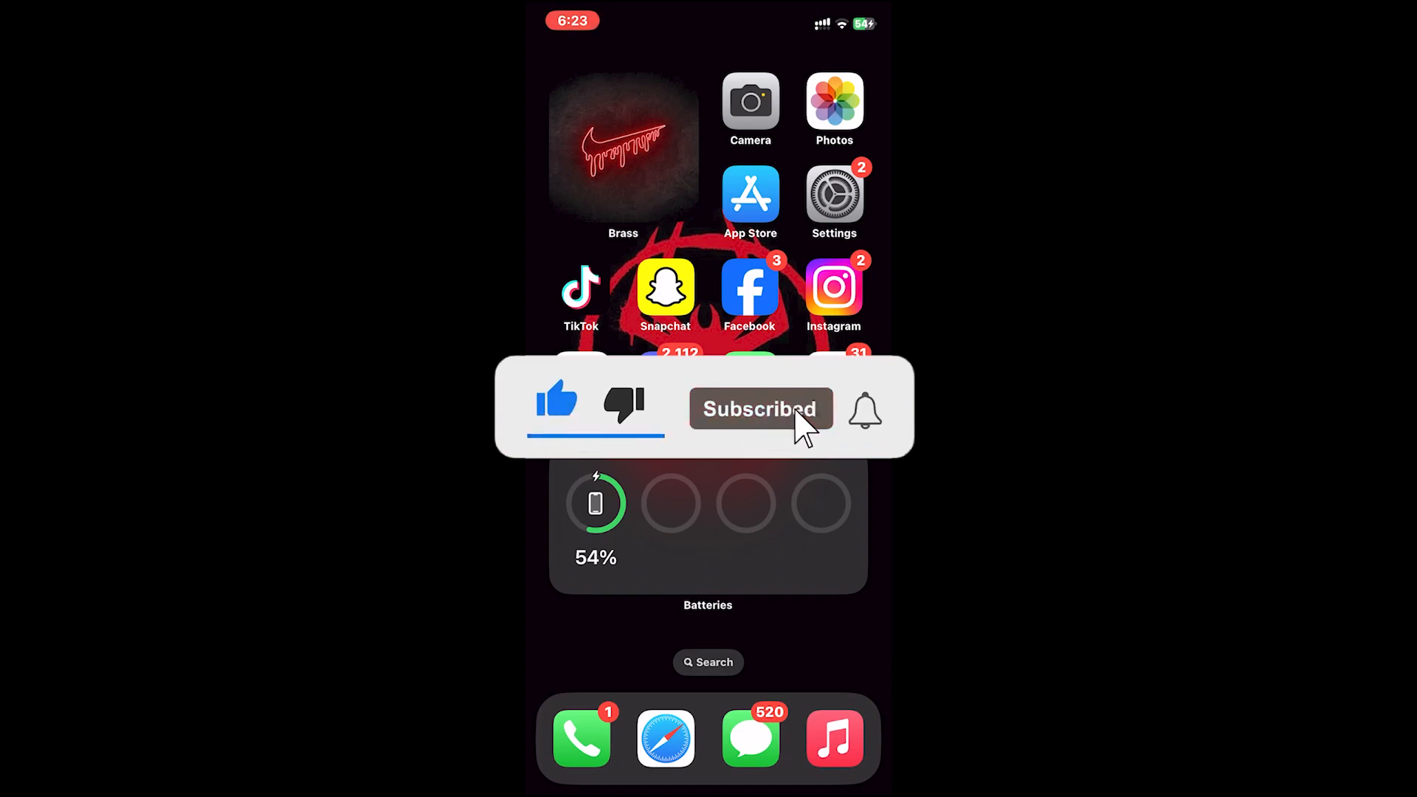